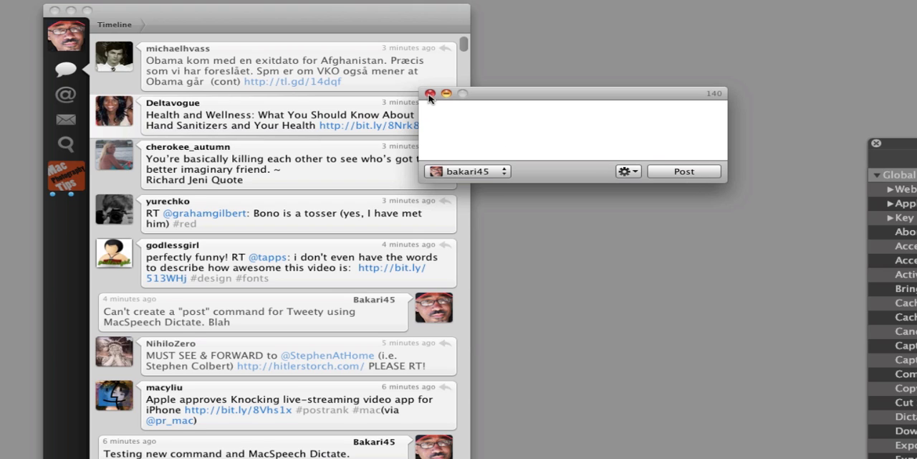
Close the empty New Tweet window and the unposted reply draft
click(428, 92)
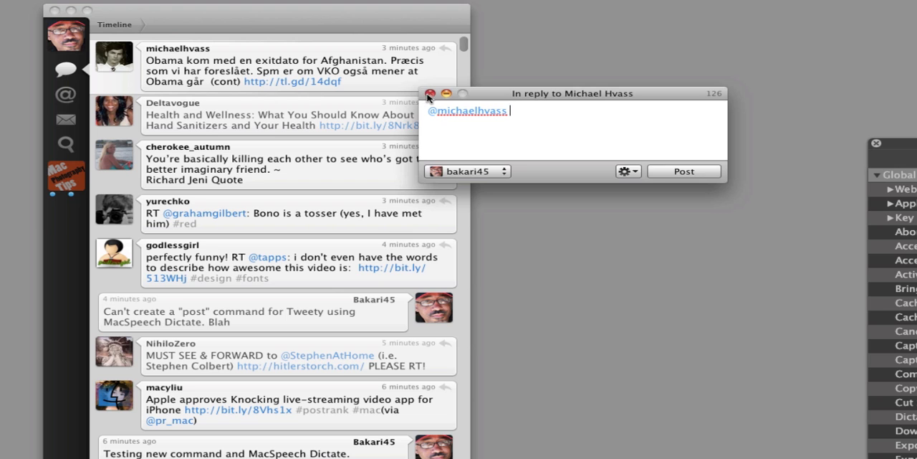
click(429, 92)
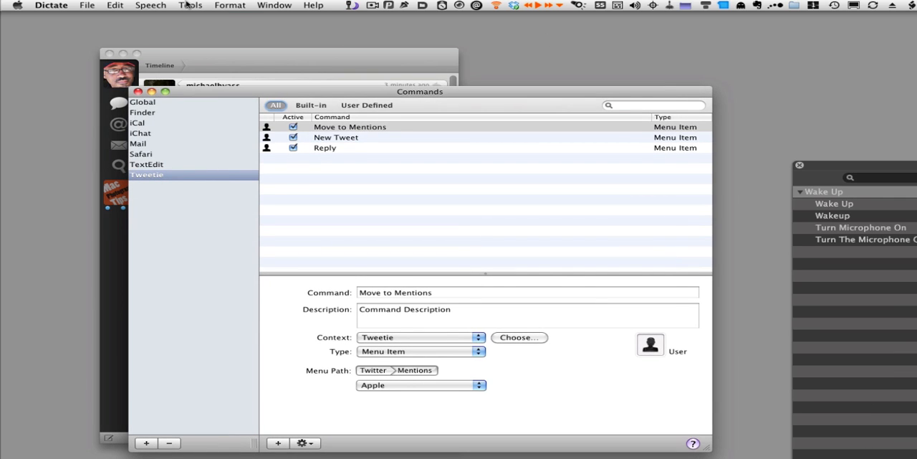
Open the Tools menu to find the command editor
click(187, 5)
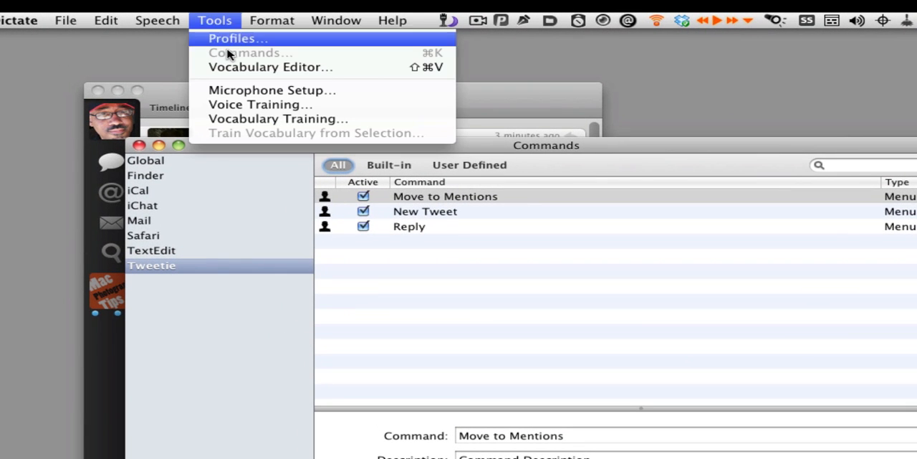
mouse_move(361, 58)
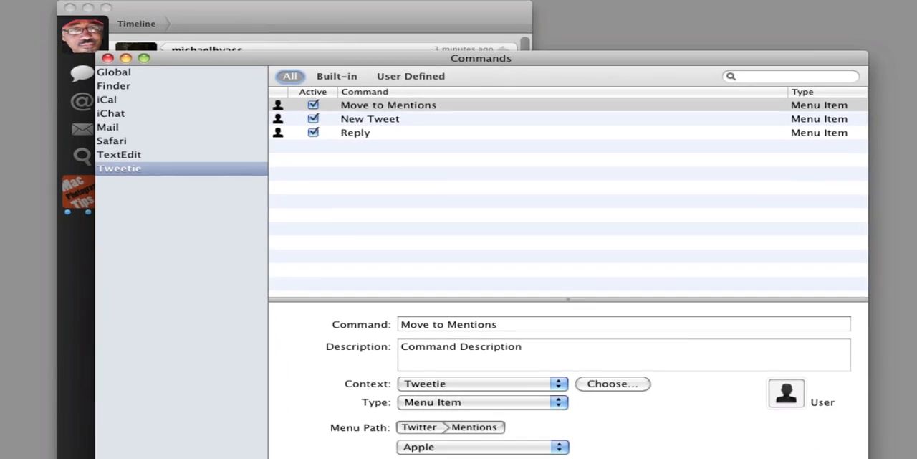
click(613, 384)
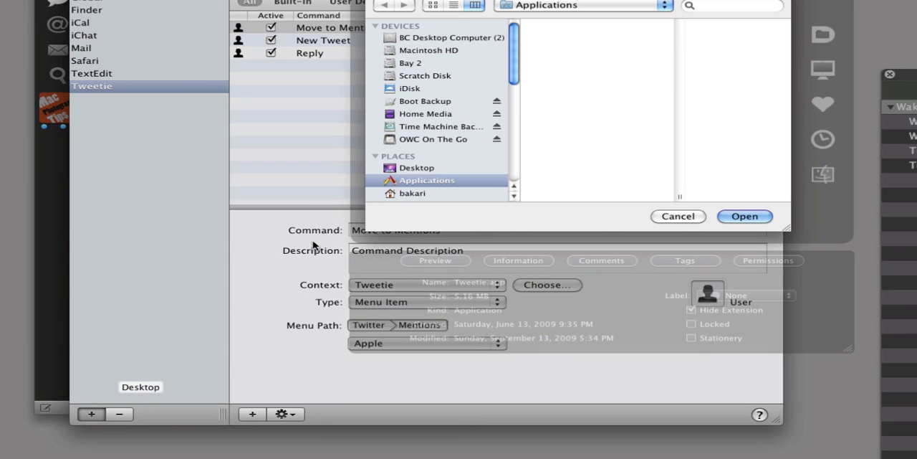
click(418, 167)
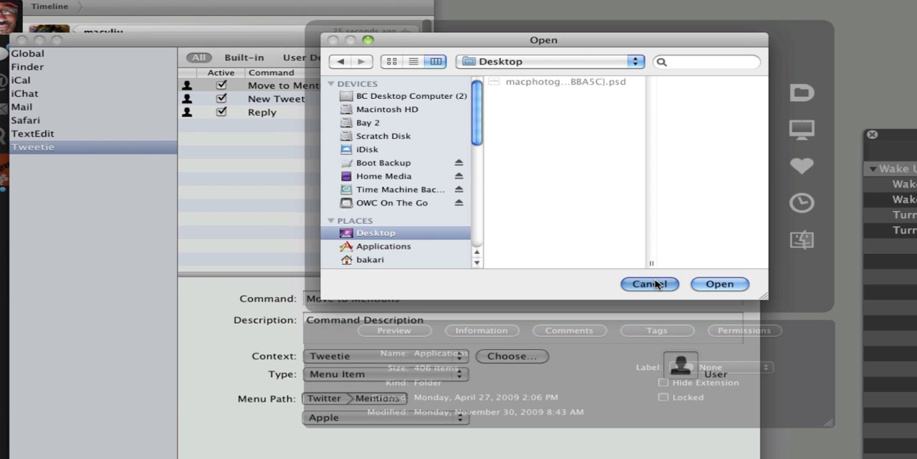
click(649, 284)
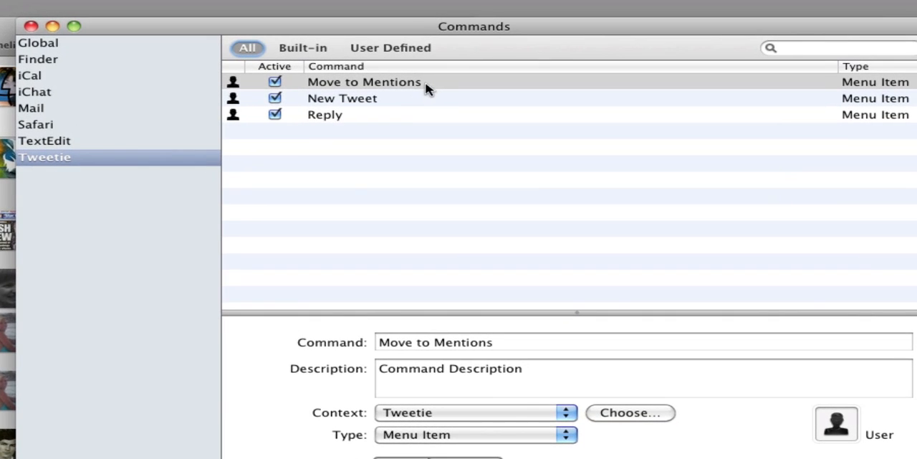
mouse_move(389, 138)
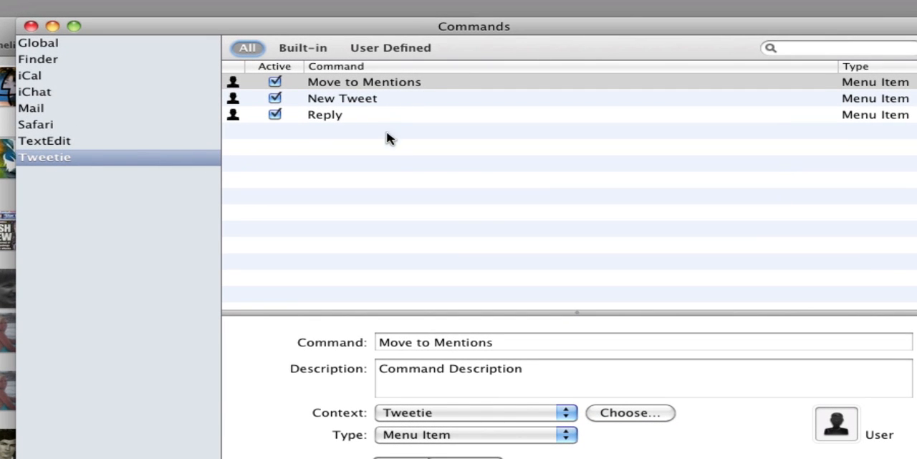
mouse_move(444, 34)
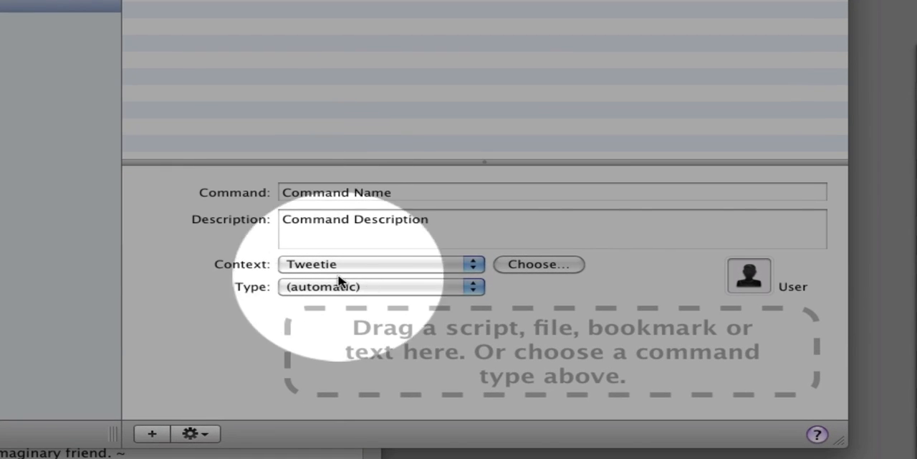
Set the new Tweetie command's type to Menu Item
click(382, 287)
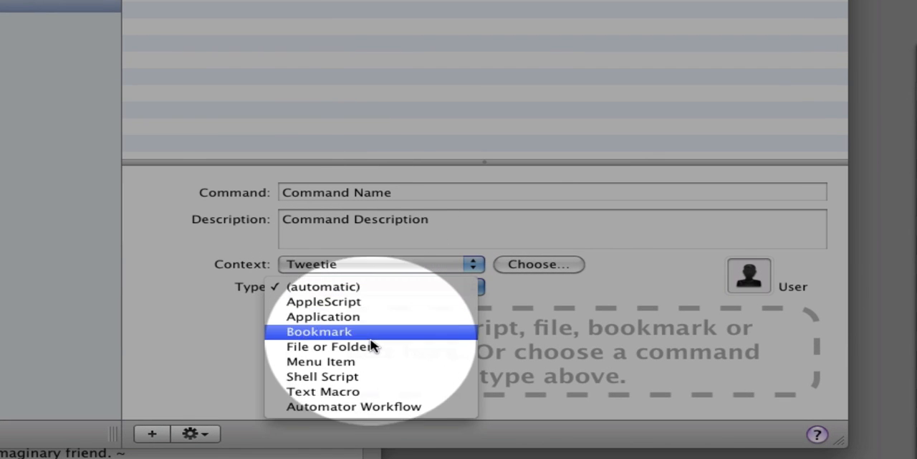
mouse_move(372, 361)
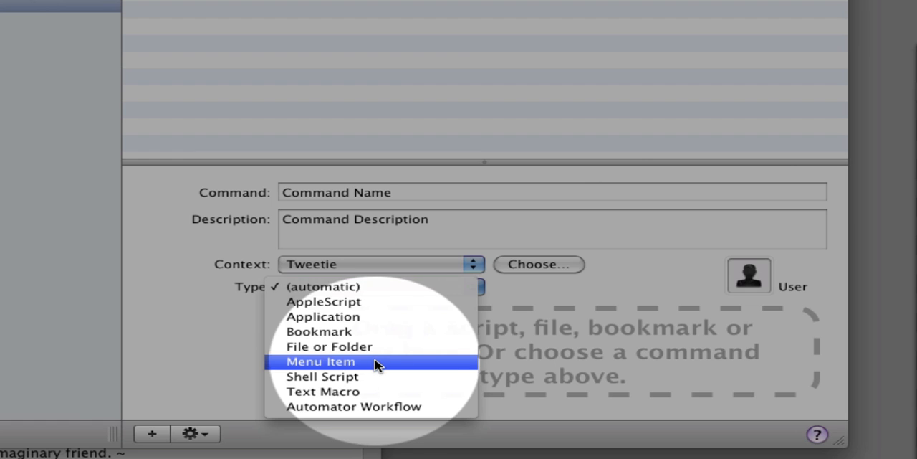
click(319, 361)
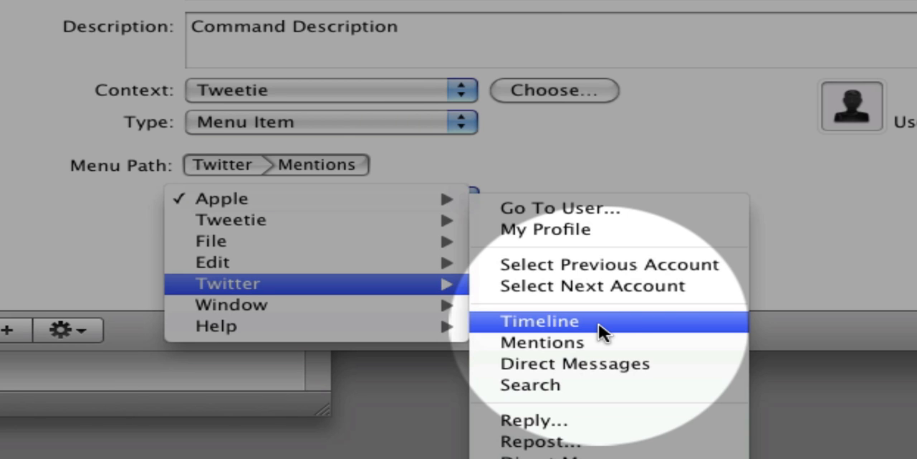
Point the command at Twitter > Timeline and name and describe it 'Move to Timeline'
click(540, 321)
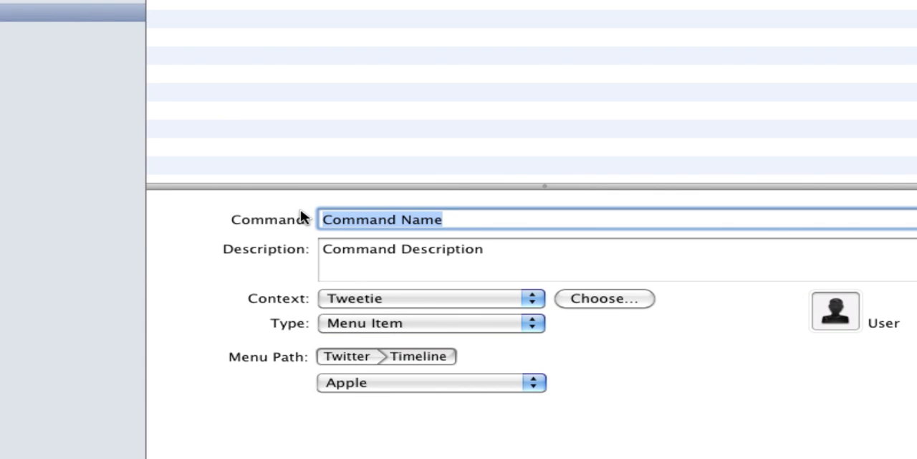
text(Move to Time)
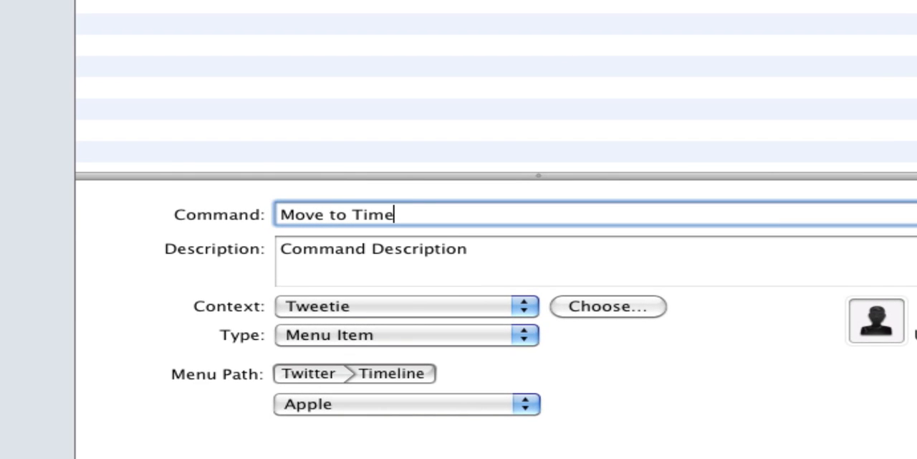
text(line)
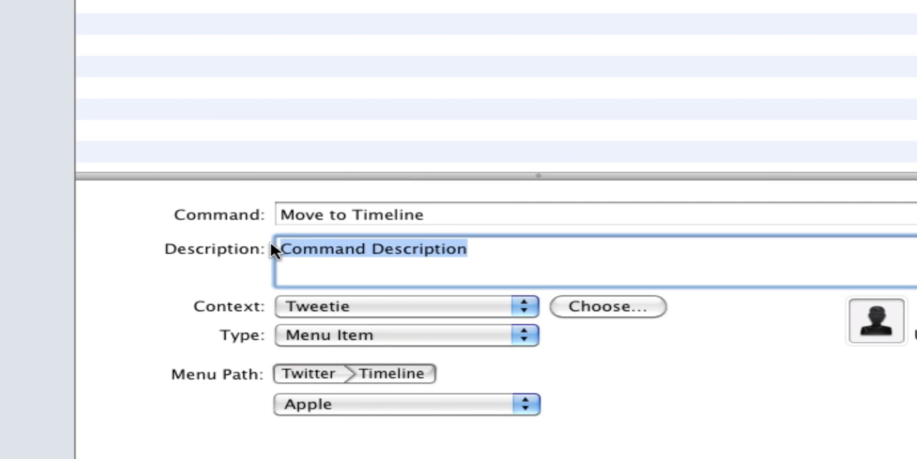
text(Move to Time)
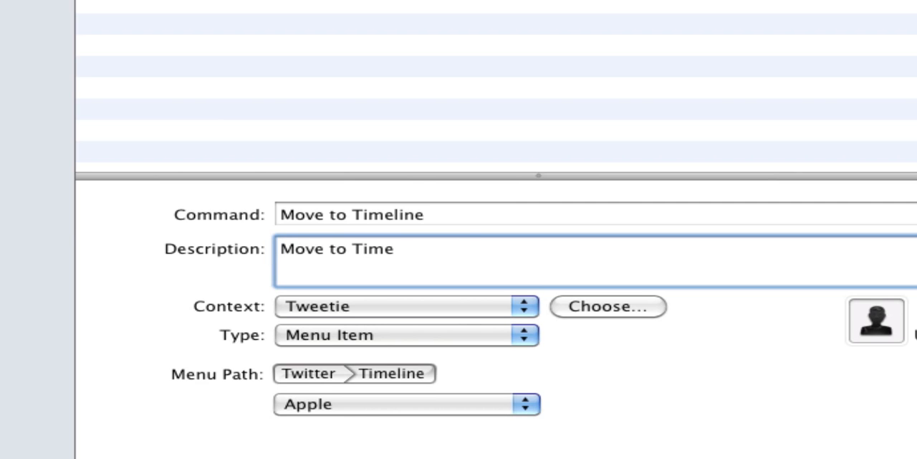
text(line)
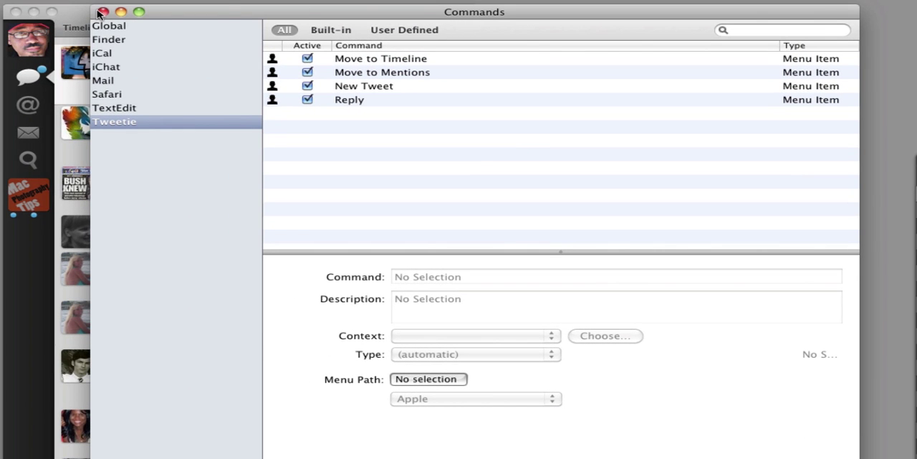
Close the Commands editor and bring Tweetie's Timeline window to the front
click(98, 11)
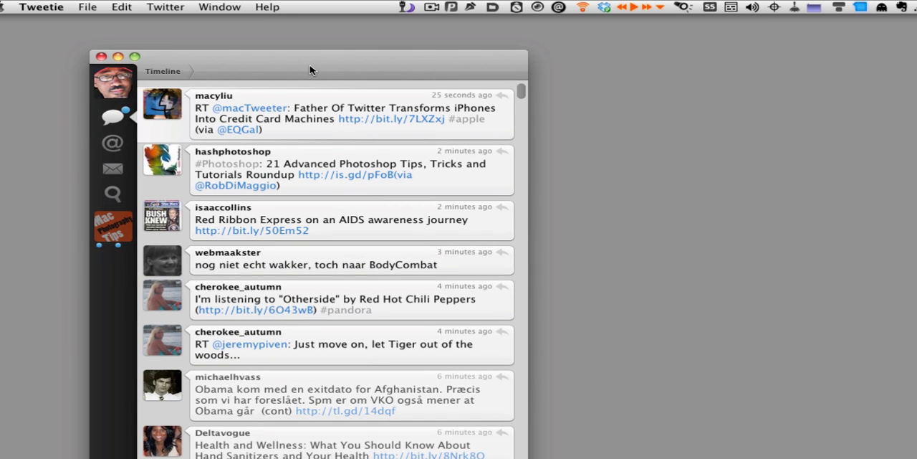
mouse_move(398, 72)
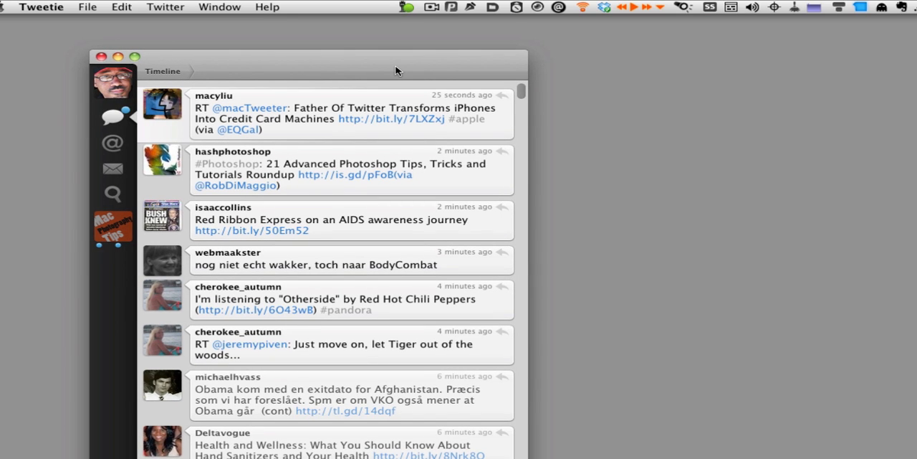
click(112, 142)
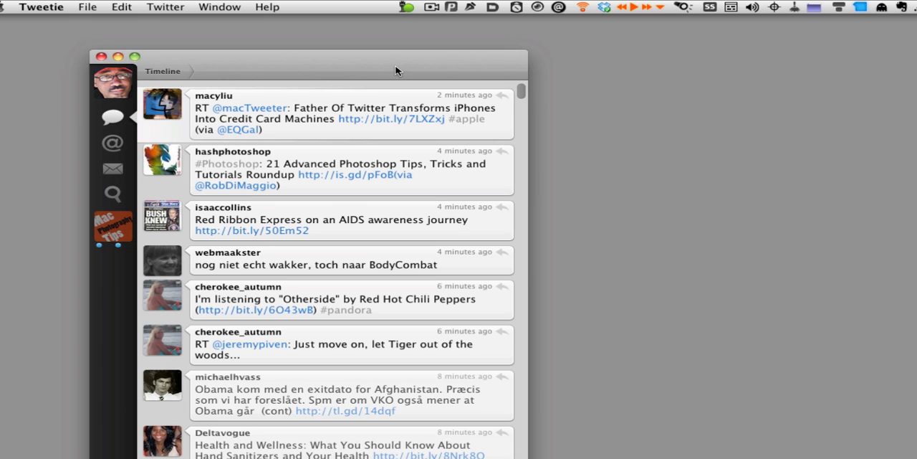
click(113, 116)
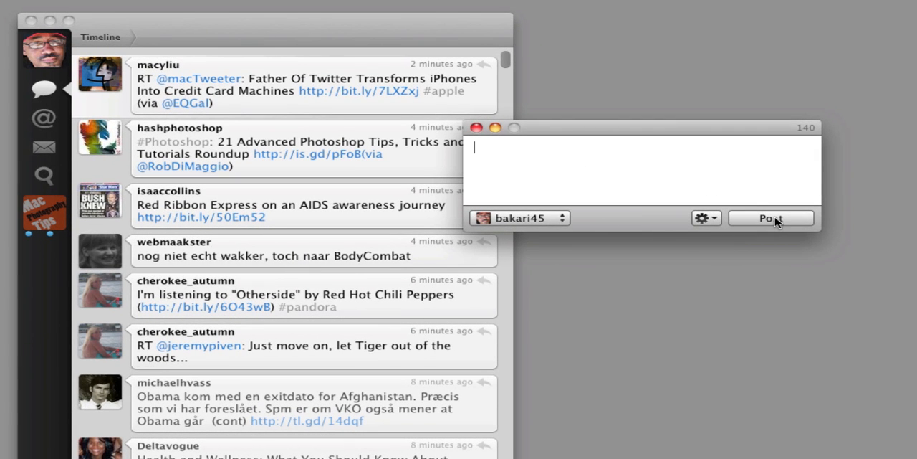
mouse_move(776, 220)
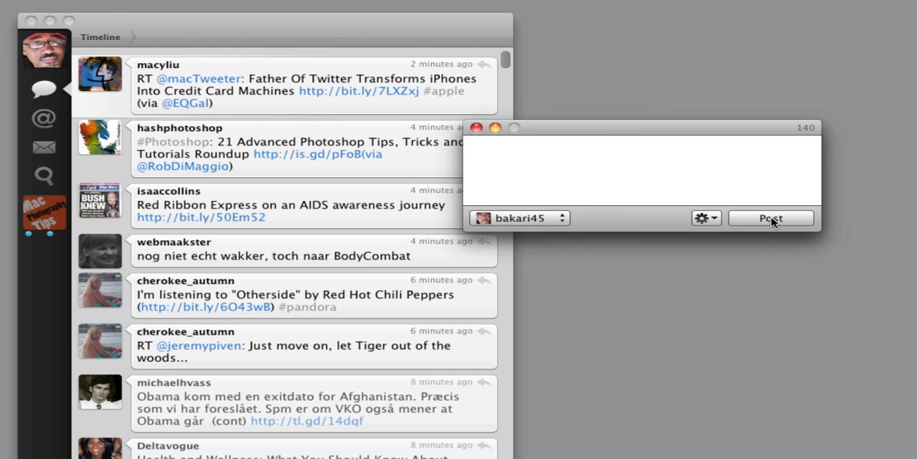
mouse_move(772, 221)
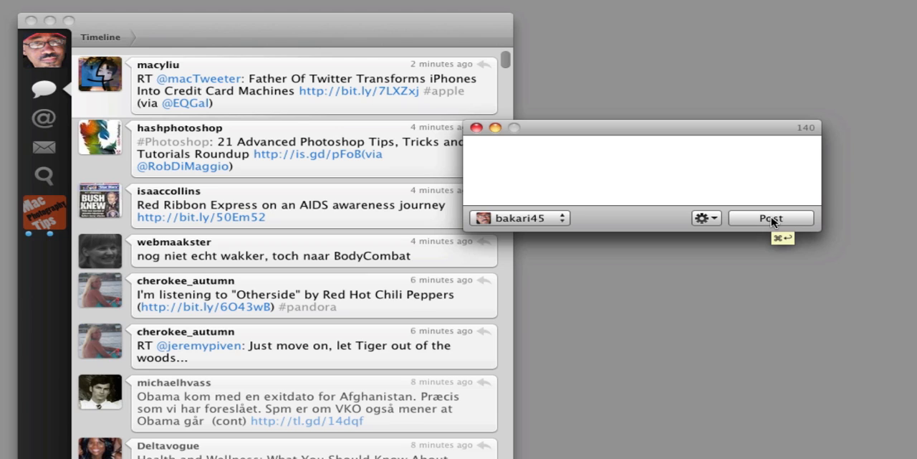